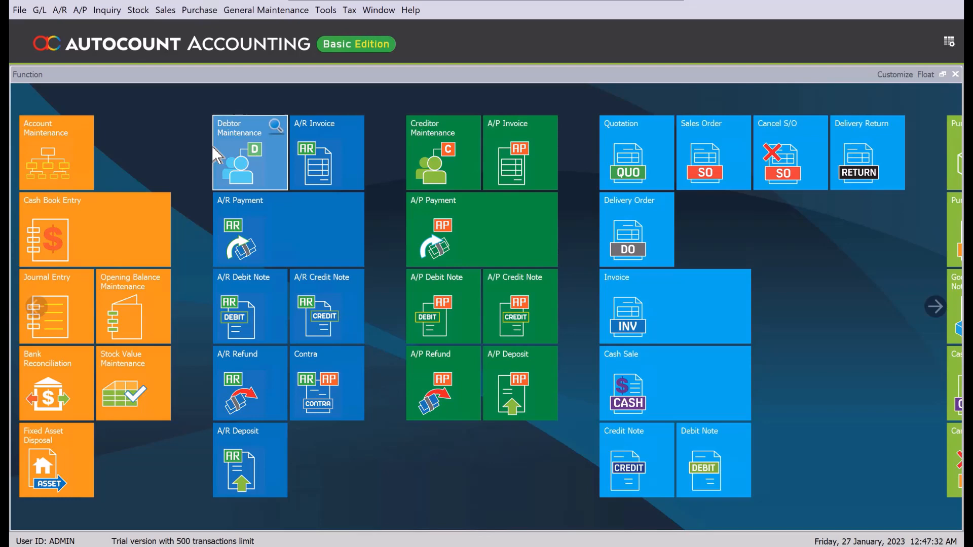
{"action": "mouse_move", "coordinate": [371, 206]}
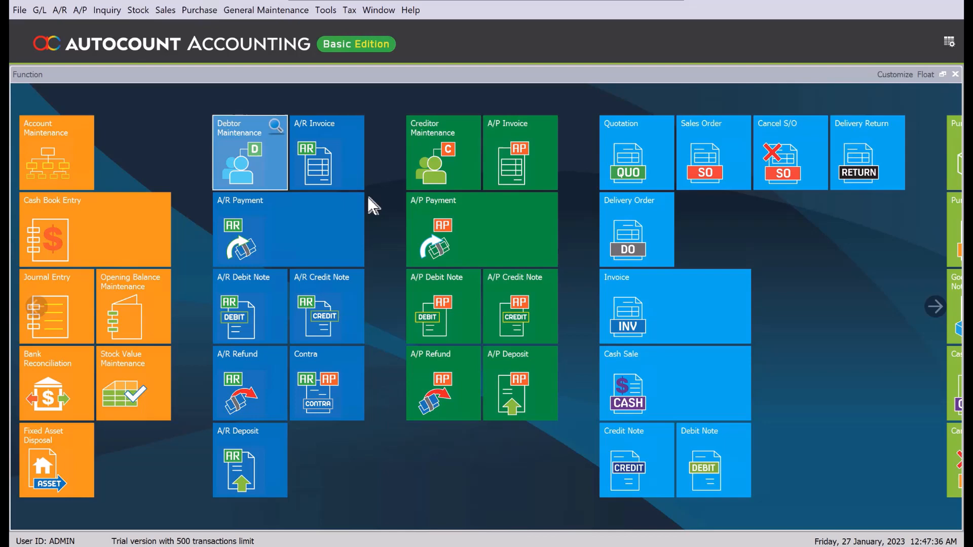
{"action": "mouse_move", "coordinate": [322, 64]}
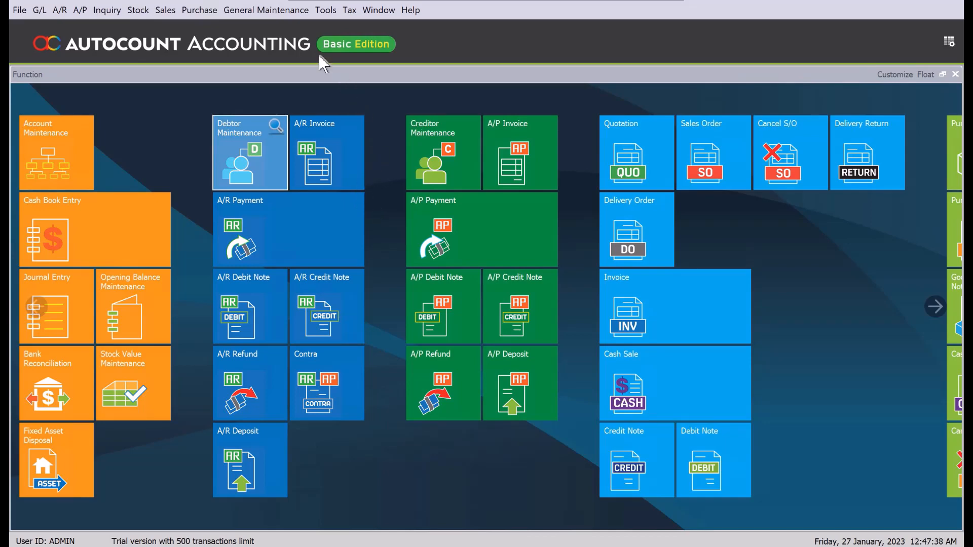
{"action": "mouse_move", "coordinate": [325, 10]}
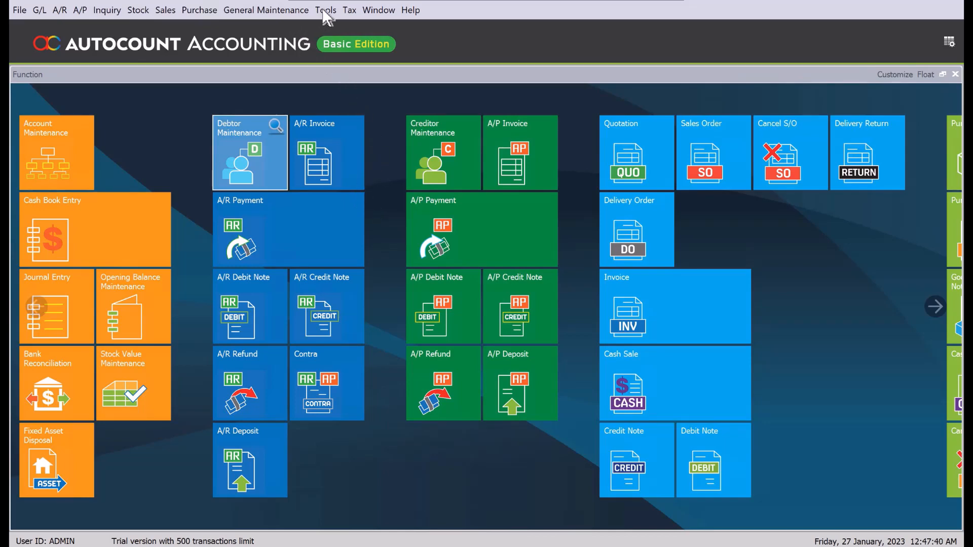
- Accept the account book module settings and bring up the General Maintenance options
{"action": "left_click", "coordinate": [325, 10]}
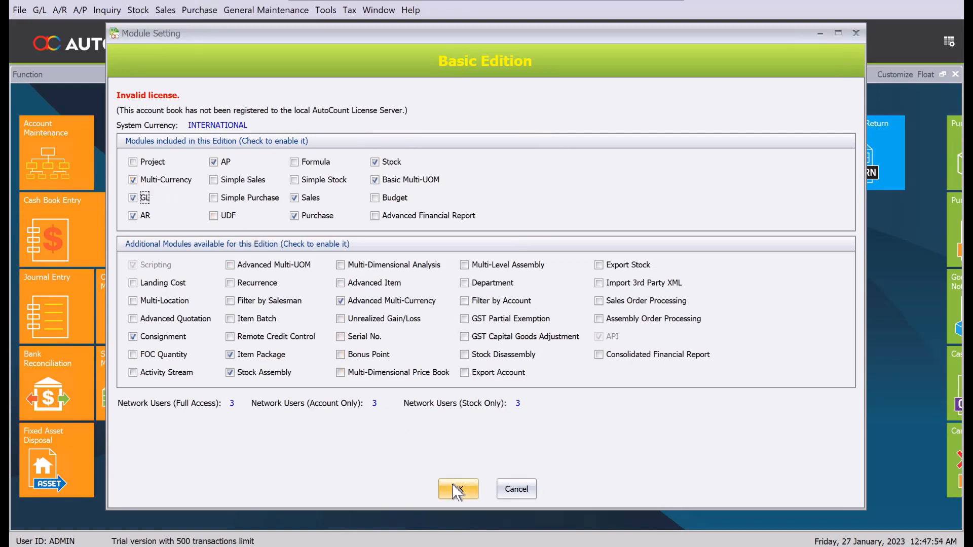
{"action": "left_click", "coordinate": [458, 489]}
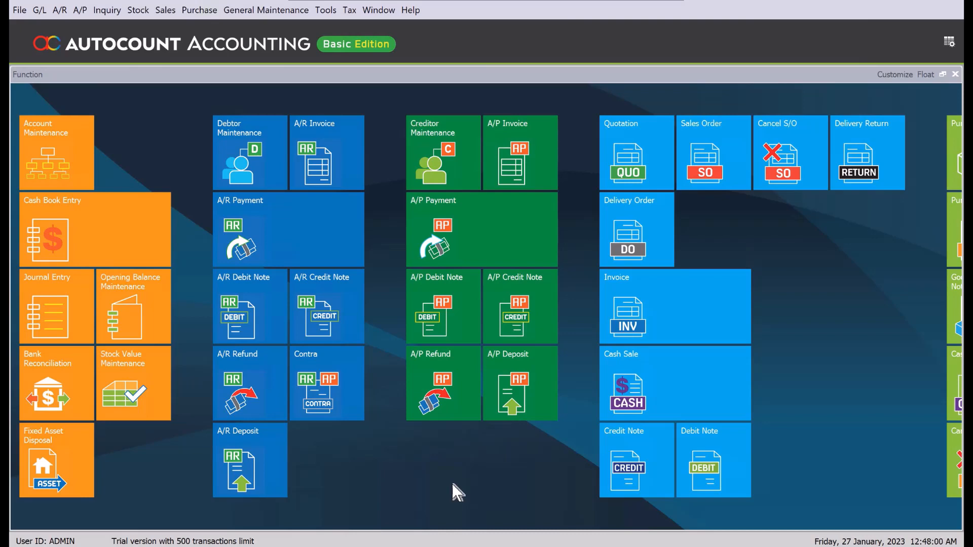
{"action": "mouse_move", "coordinate": [366, 415]}
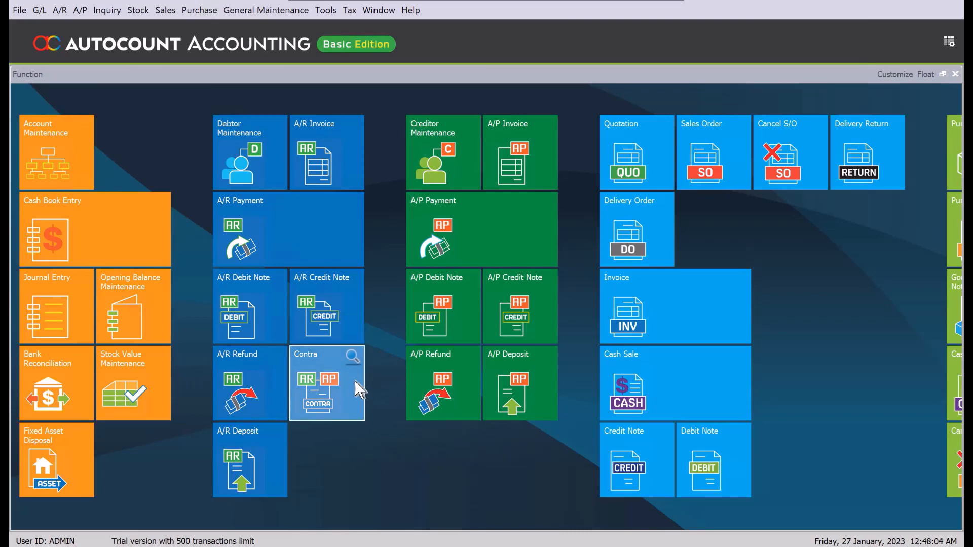
{"action": "mouse_move", "coordinate": [345, 338]}
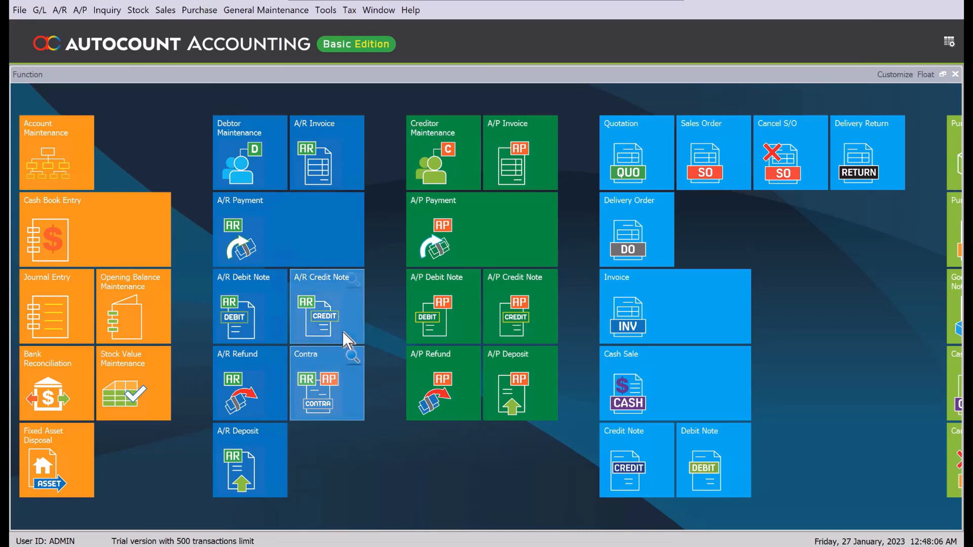
{"action": "mouse_move", "coordinate": [292, 35]}
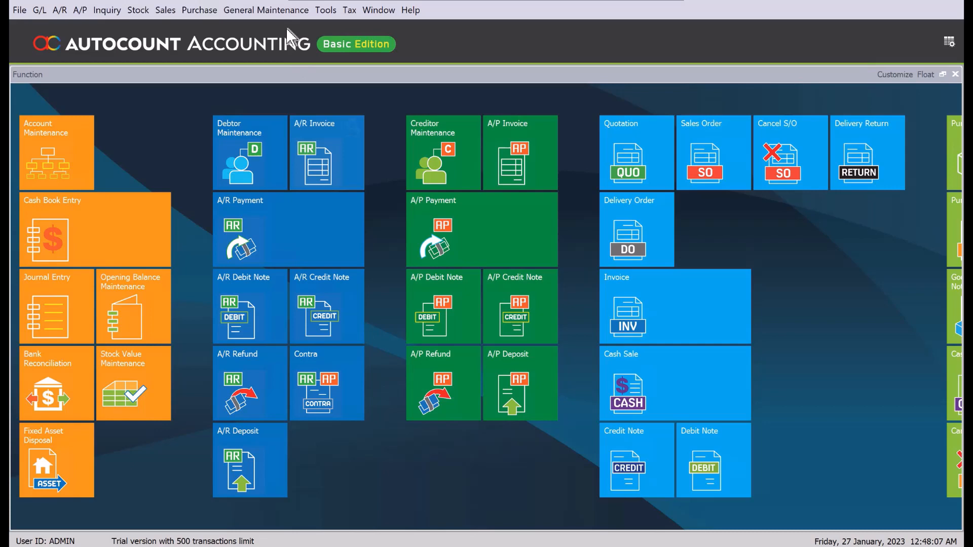
{"action": "left_click", "coordinate": [267, 10]}
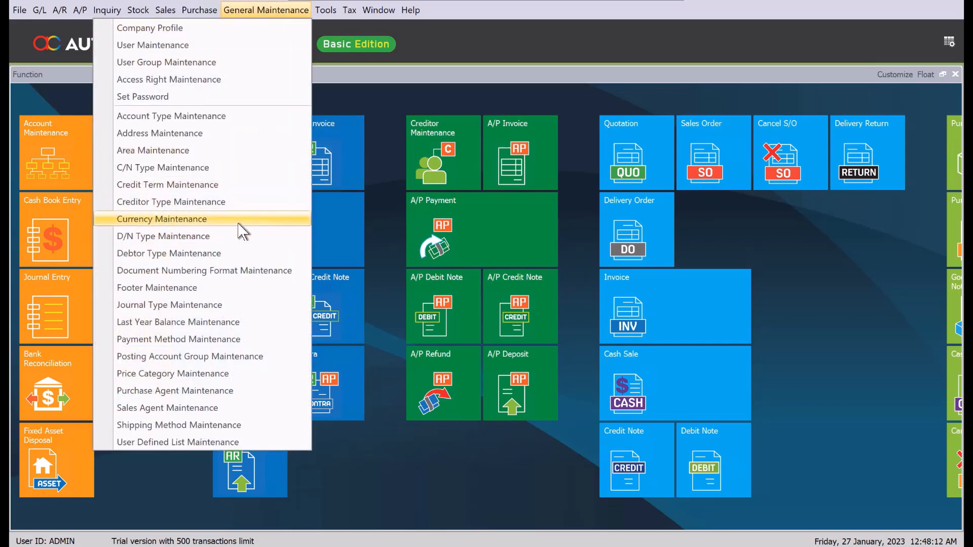
- Show the Currency Maintenance list with the existing MYR and USD currencies
{"action": "left_click", "coordinate": [162, 219]}
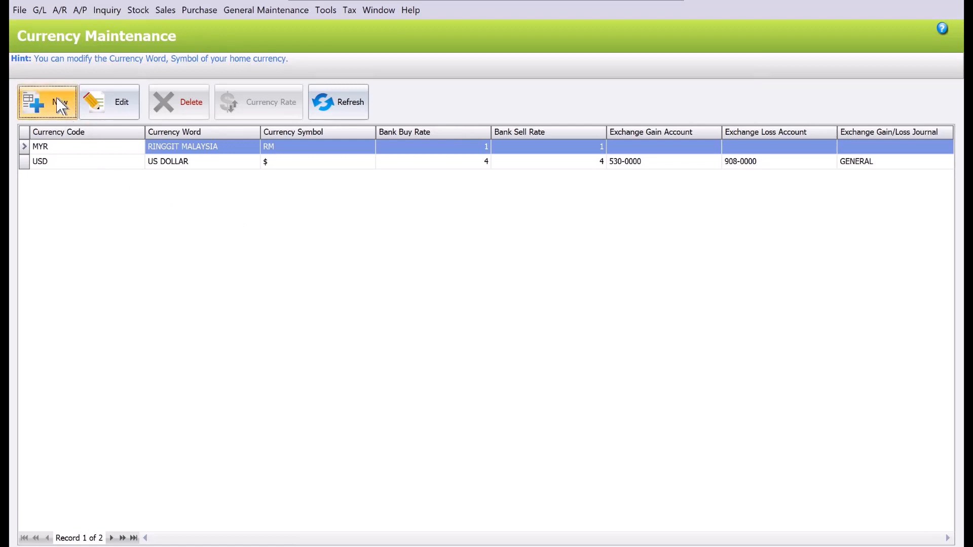
- Start a new currency SGD, symbol SGD, named SINGAPORE DOLLARS at a 3.3 rate
{"action": "left_click", "coordinate": [46, 102]}
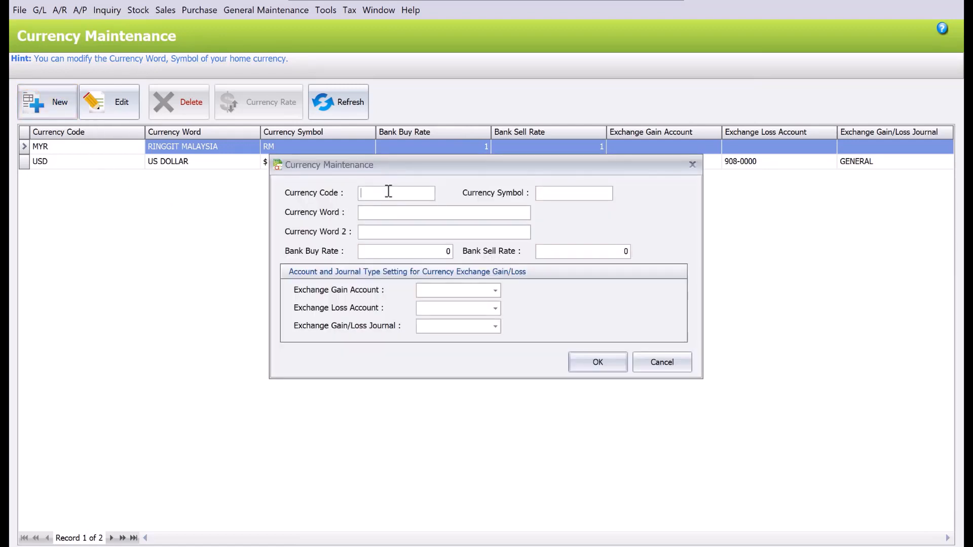
{"action": "type", "text": "SGD"}
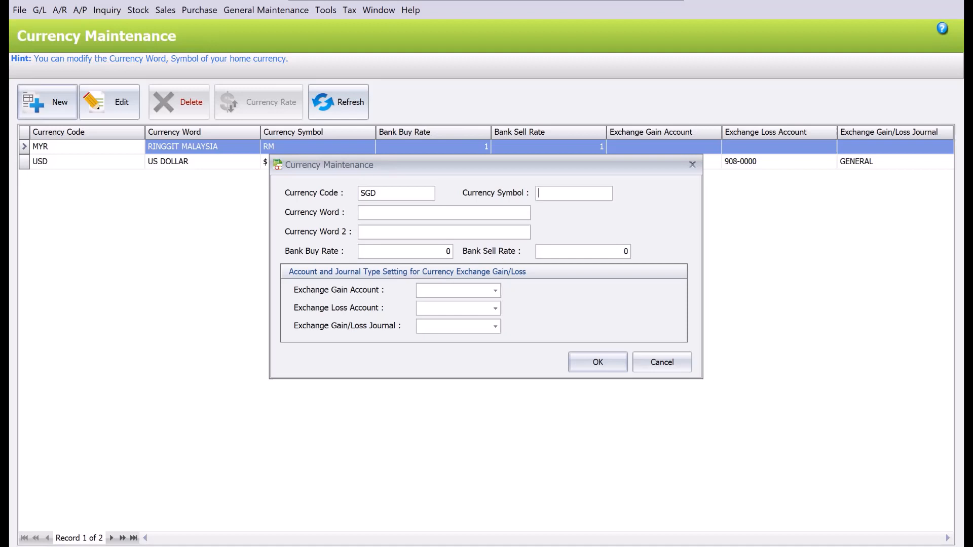
{"action": "type", "text": "SGD"}
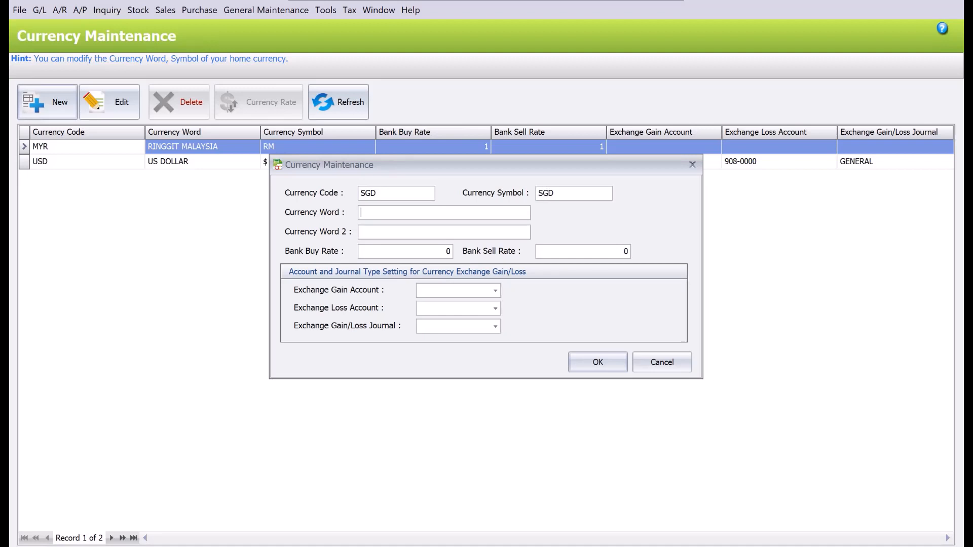
{"action": "type", "text": "Sing"}
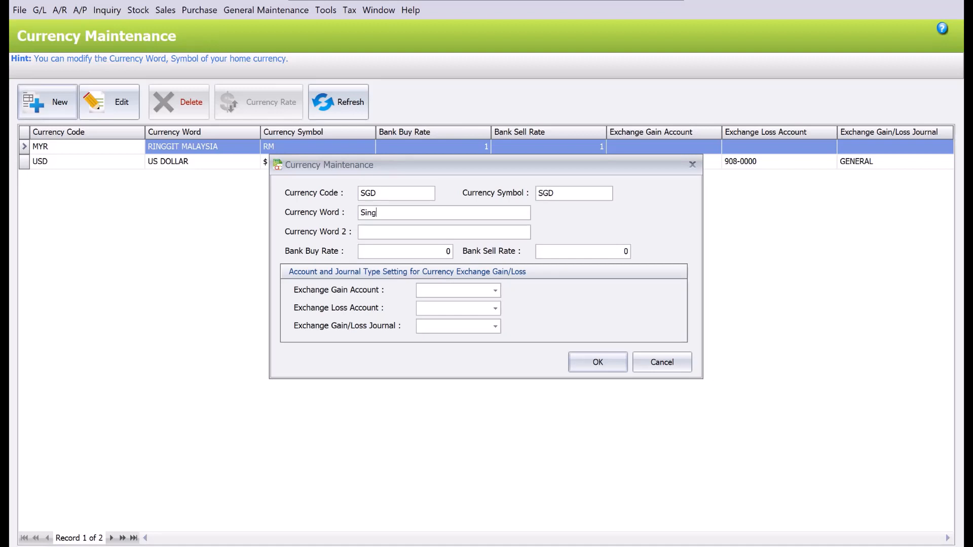
{"action": "key", "text": "ctrl+a"}
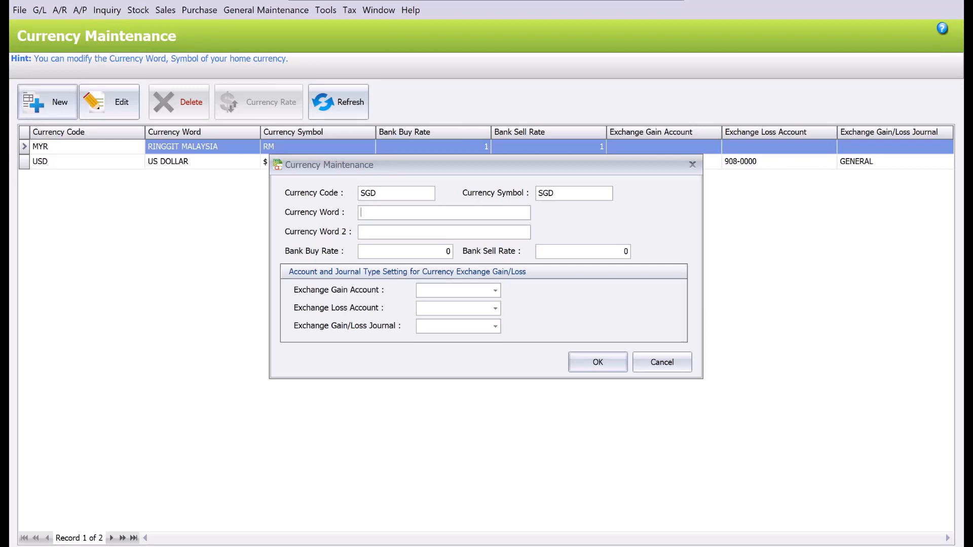
{"action": "type", "text": "SINGAPORE DOLLA"}
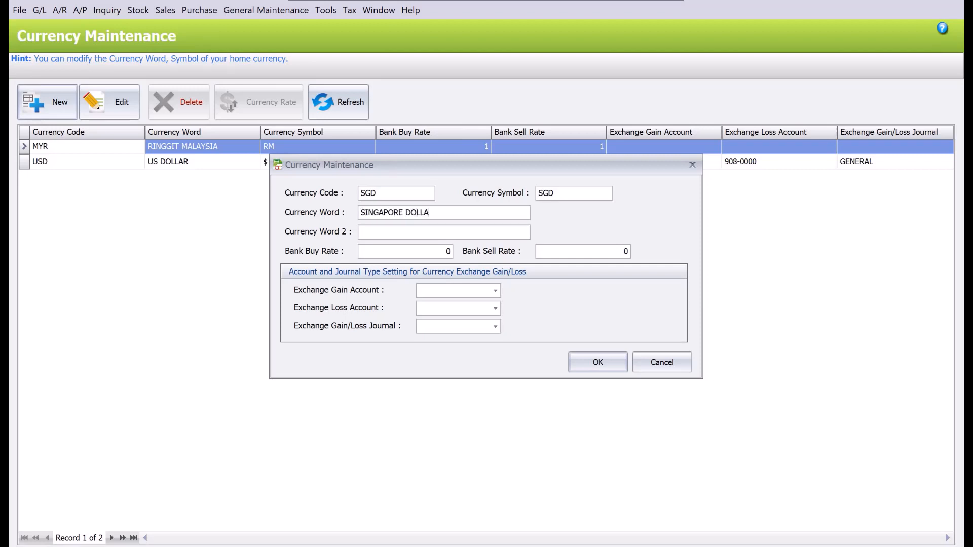
{"action": "type", "text": "RS"}
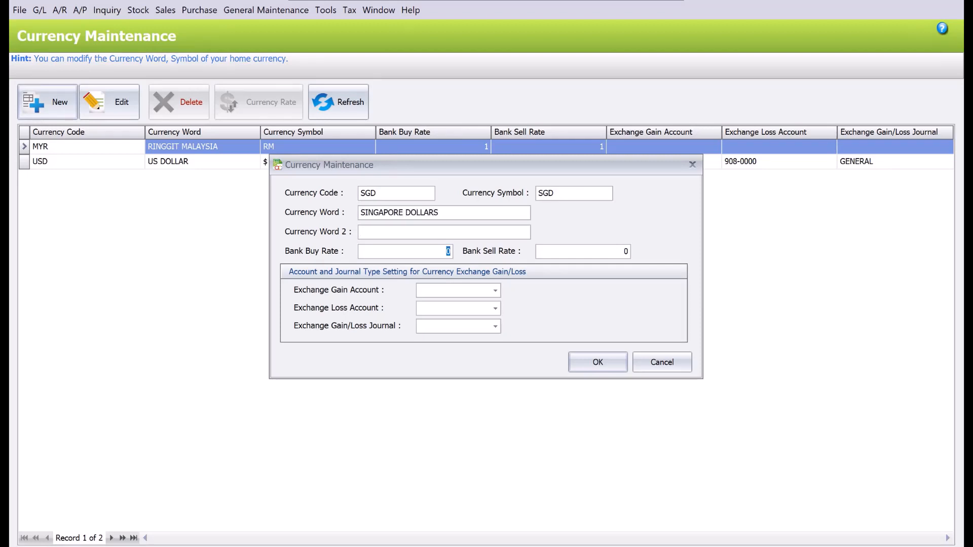
{"action": "type", "text": "3.3"}
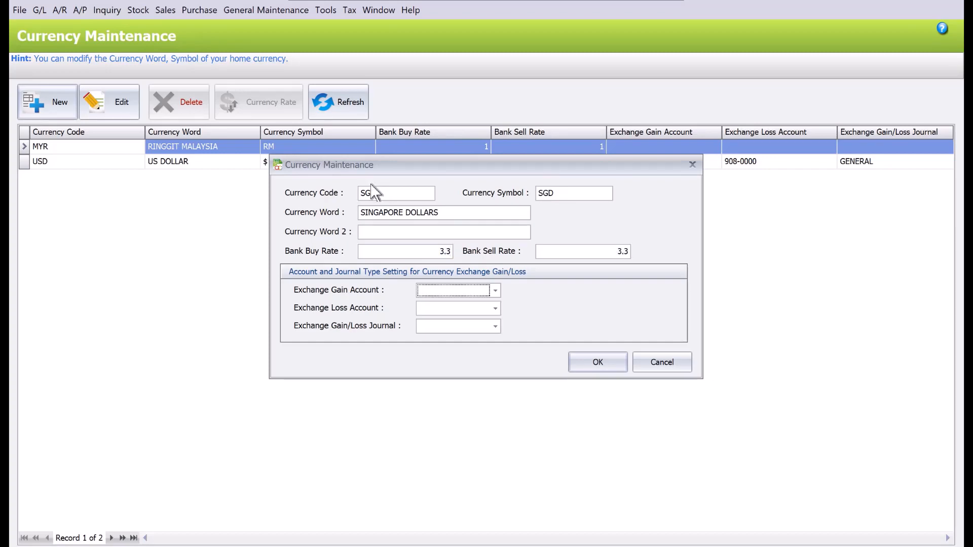
- Assign exchange gain account 530-0000 and GENERAL journal, then save the SGD currency
{"action": "left_click", "coordinate": [495, 290]}
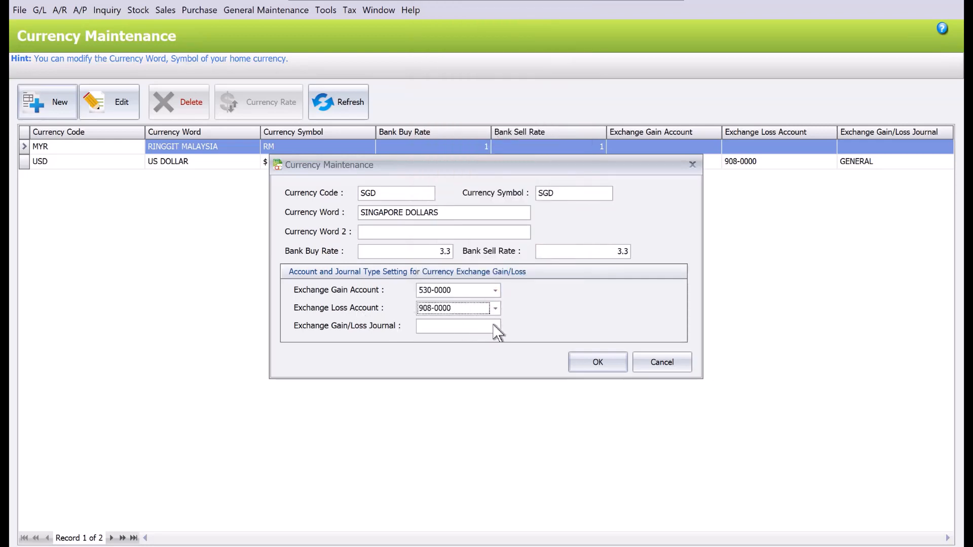
{"action": "left_click", "coordinate": [495, 326]}
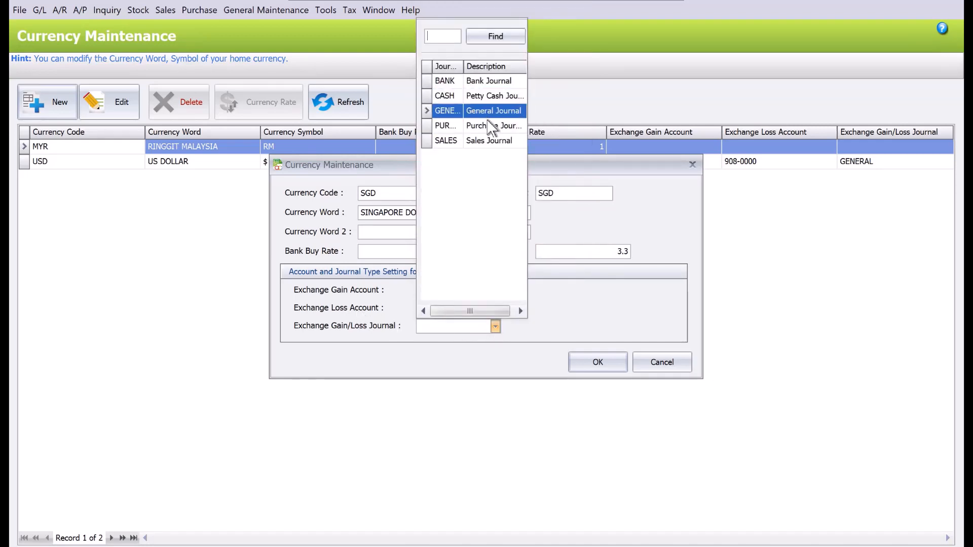
{"action": "left_click", "coordinate": [493, 111]}
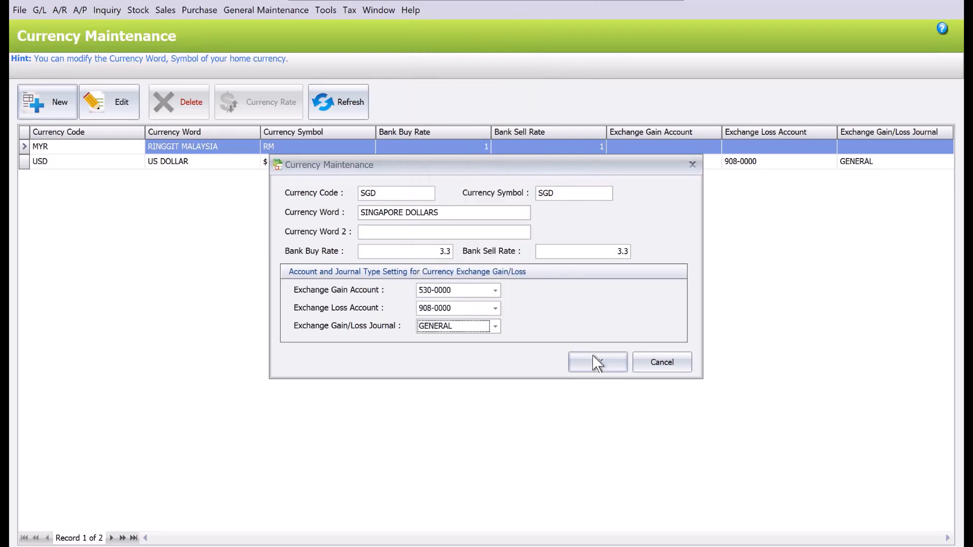
{"action": "left_click", "coordinate": [596, 362]}
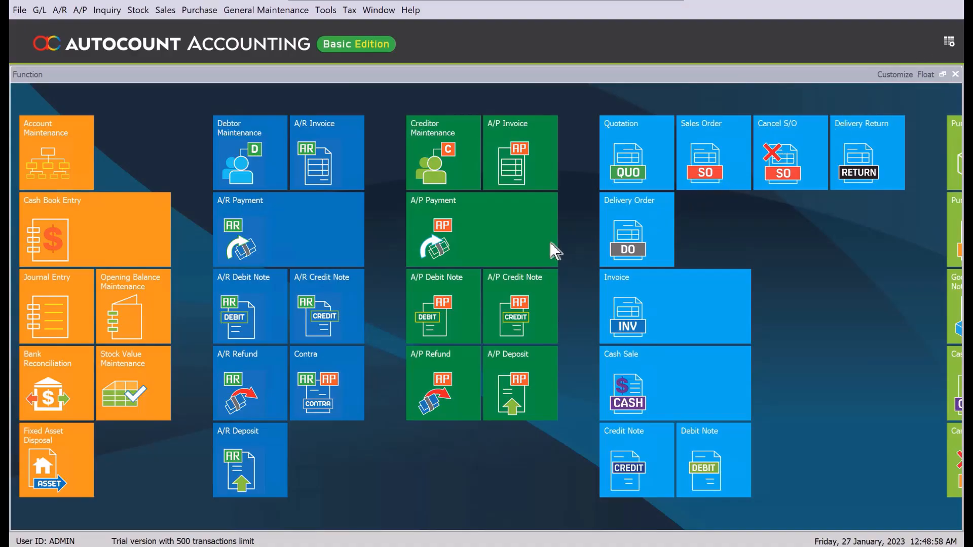
{"action": "mouse_move", "coordinate": [535, 462]}
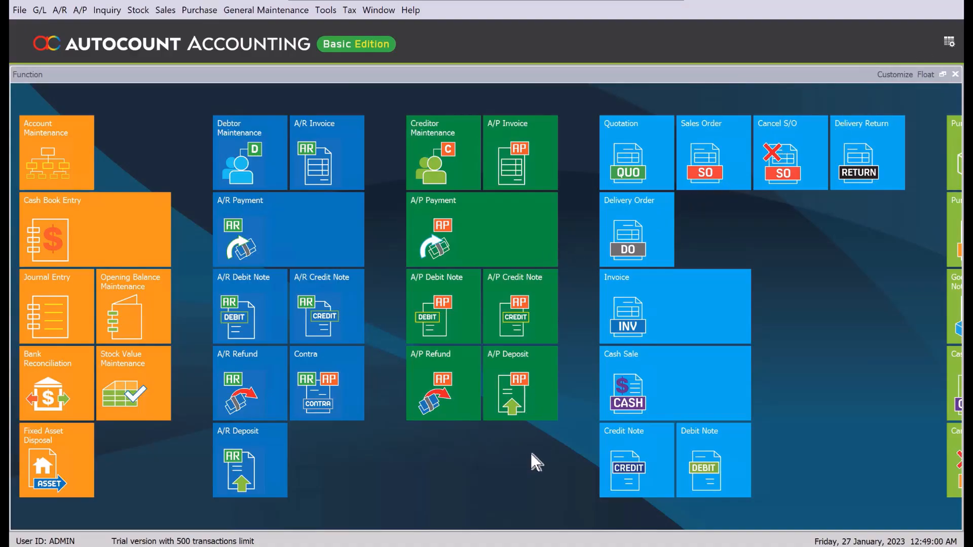
{"action": "mouse_move", "coordinate": [178, 214]}
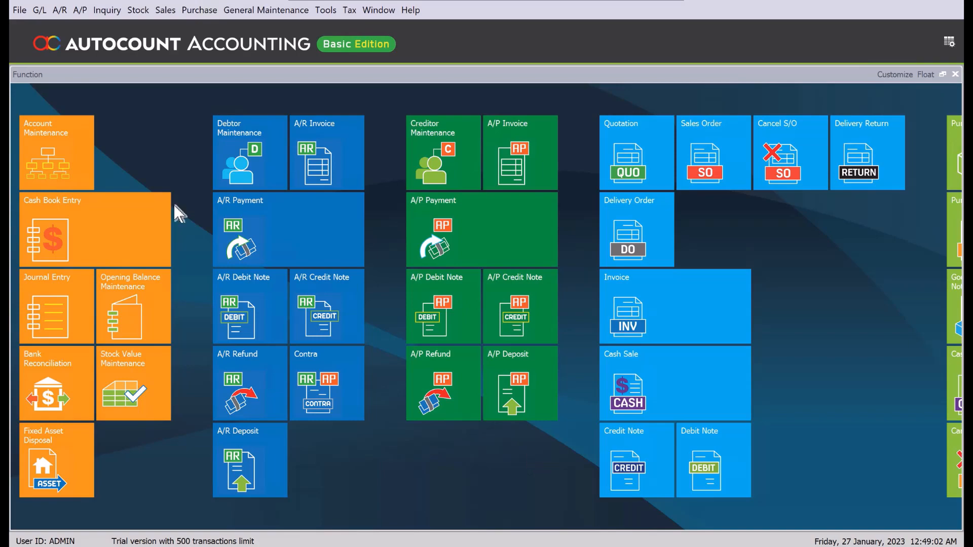
{"action": "mouse_move", "coordinate": [59, 156]}
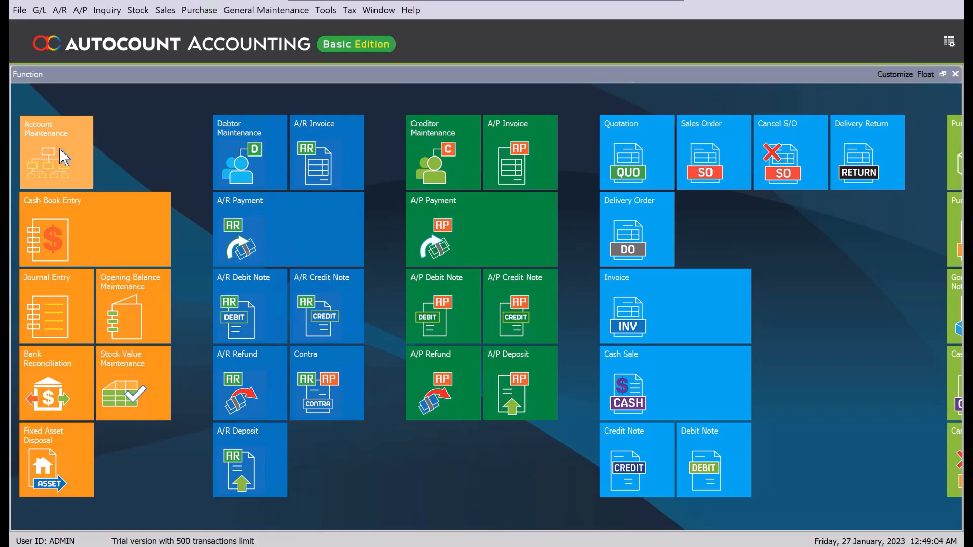
- Show the chart of accounts in Account Maintenance
{"action": "left_click", "coordinate": [56, 152]}
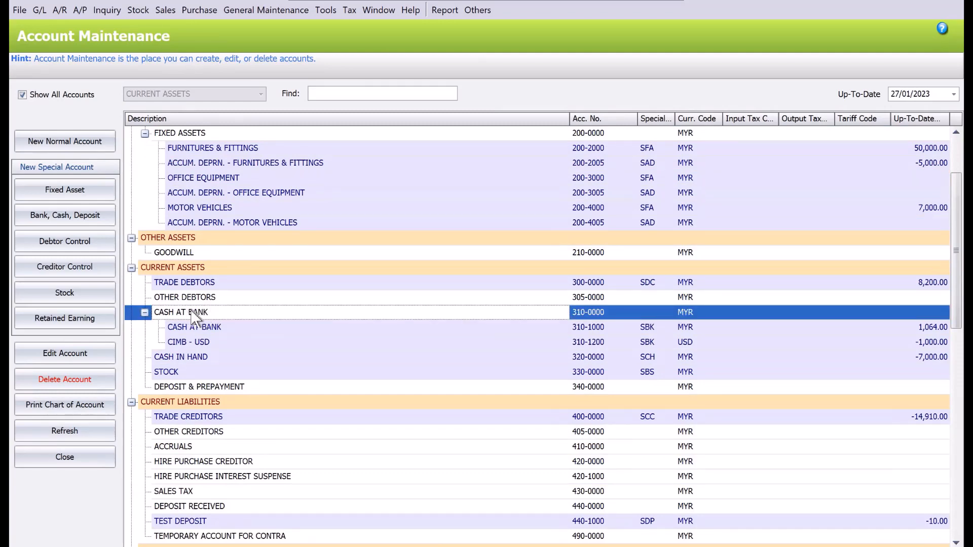
{"action": "mouse_move", "coordinate": [205, 319]}
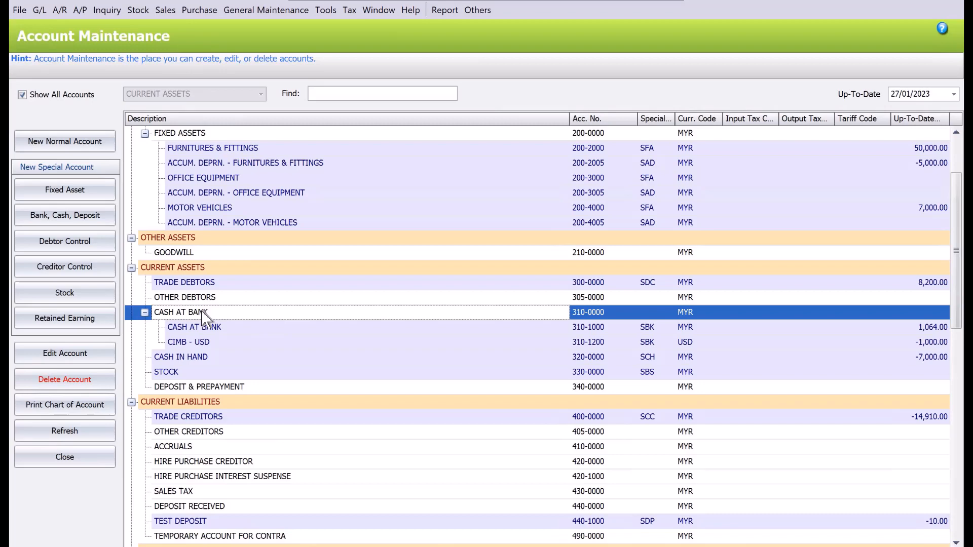
{"action": "mouse_move", "coordinate": [134, 261]}
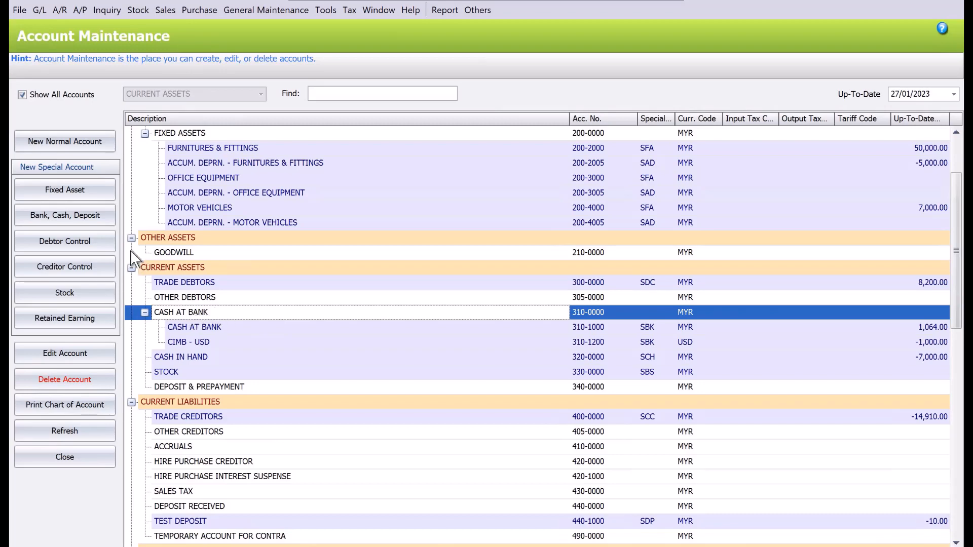
{"action": "mouse_move", "coordinate": [683, 320]}
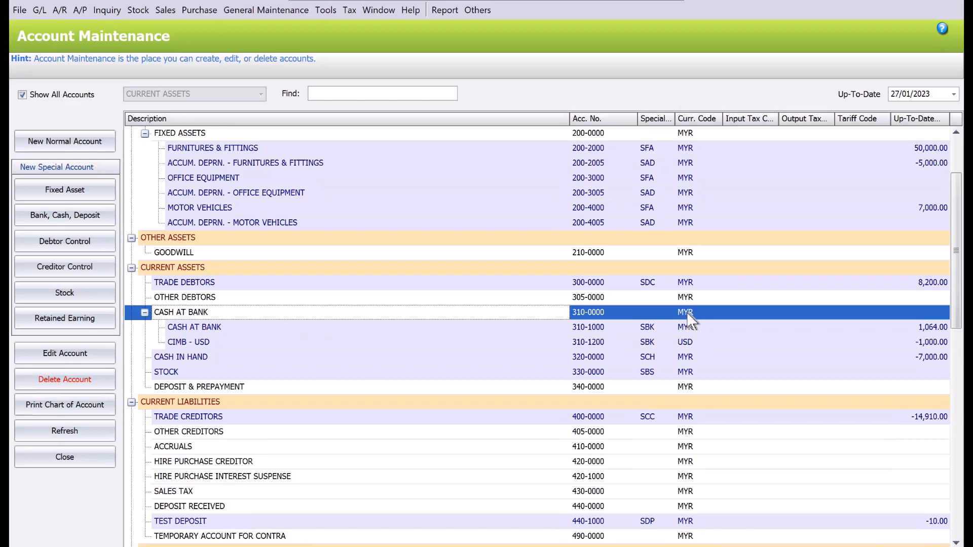
{"action": "mouse_move", "coordinate": [65, 215]}
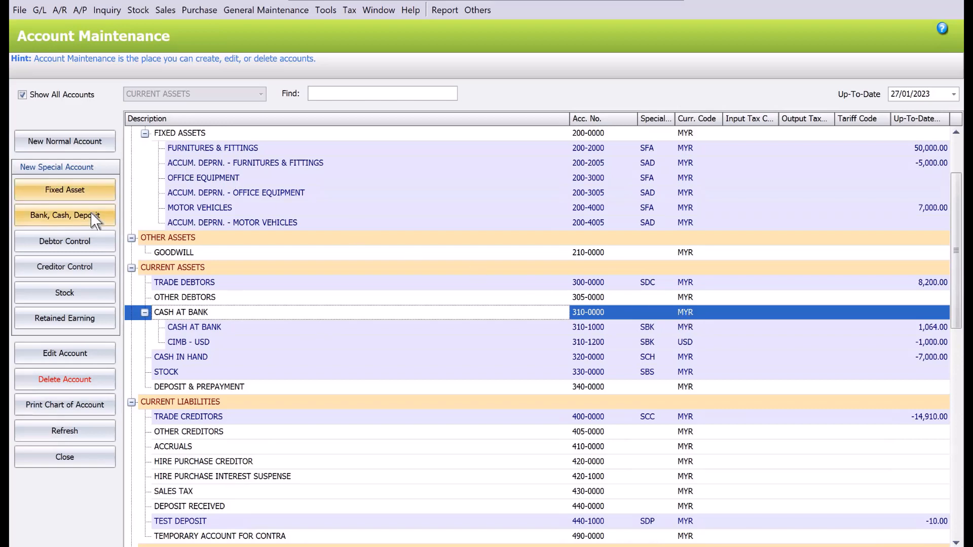
- Cancel the misplaced bank account form and start a new one under CURRENT ASSETS
{"action": "left_click", "coordinate": [65, 215]}
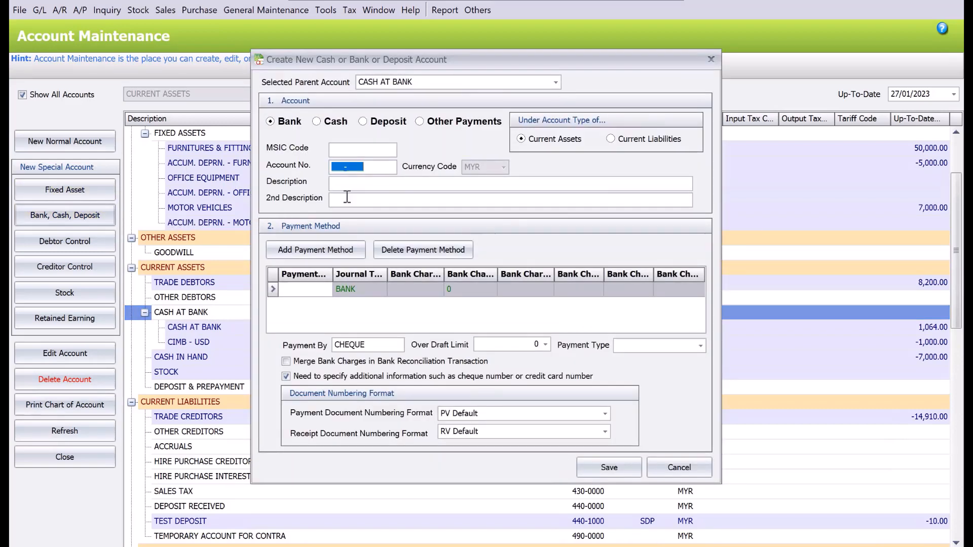
{"action": "mouse_move", "coordinate": [503, 171]}
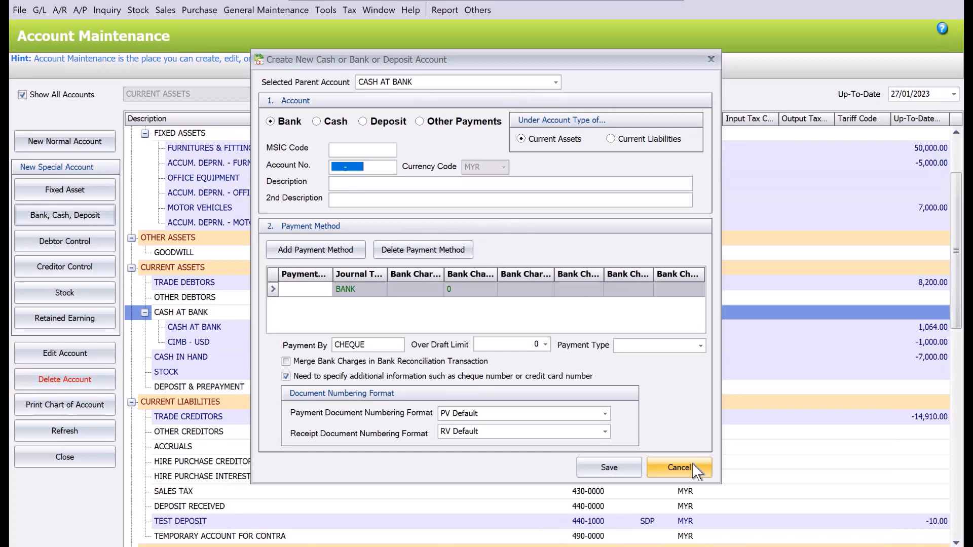
{"action": "left_click", "coordinate": [679, 467]}
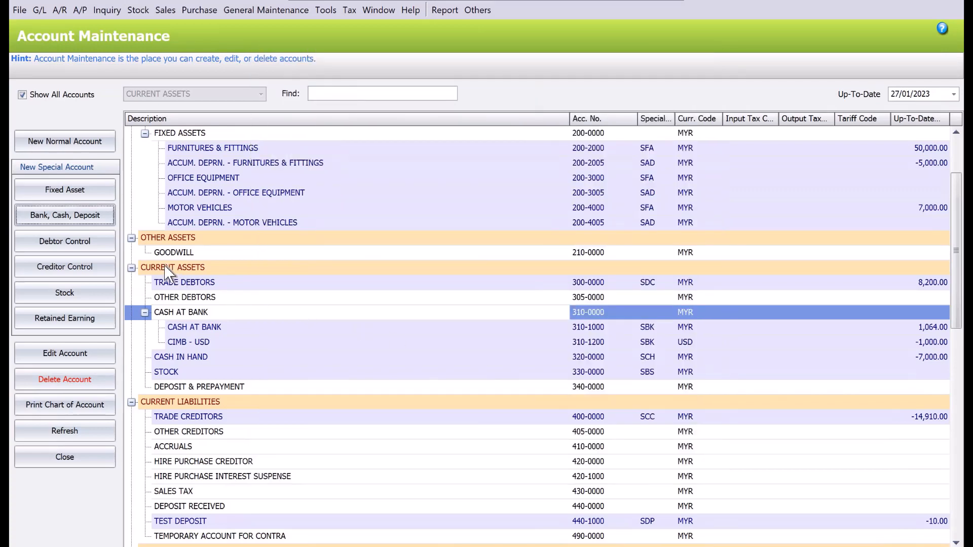
{"action": "left_click", "coordinate": [173, 267]}
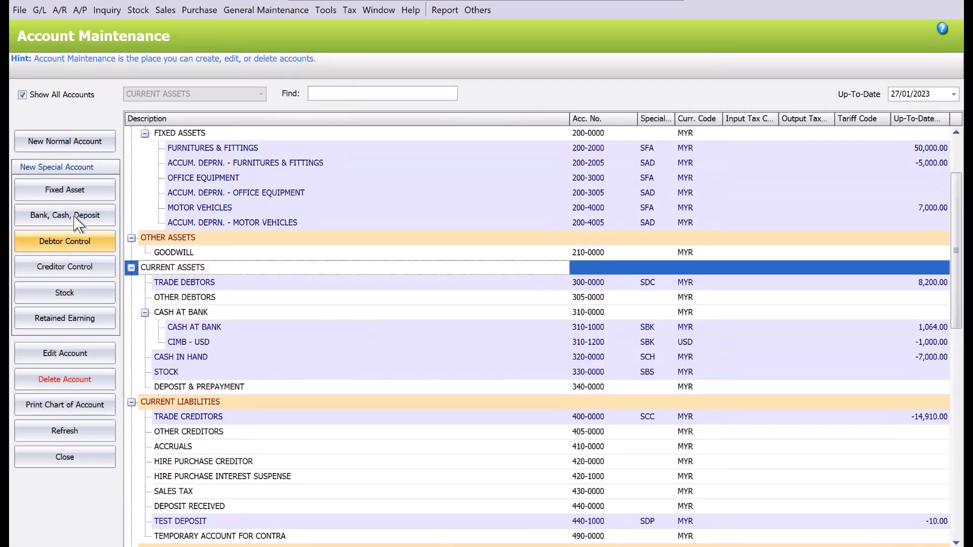
{"action": "left_click", "coordinate": [65, 215]}
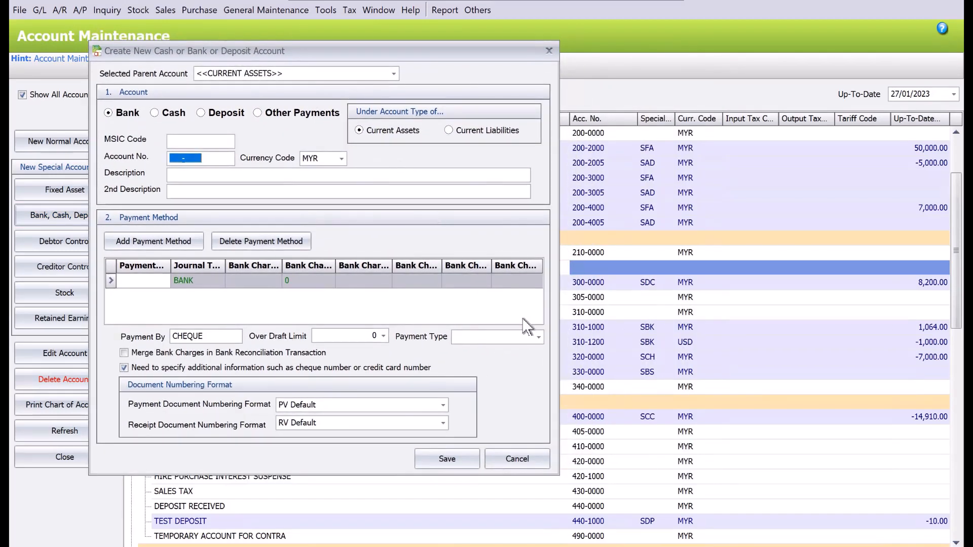
{"action": "mouse_move", "coordinate": [251, 210]}
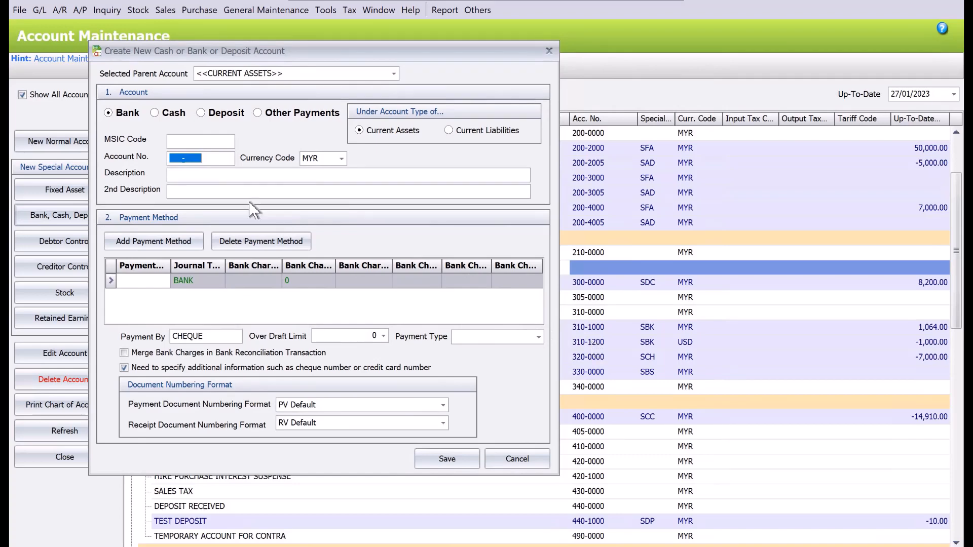
- Save bank account 310-1210 in SGD currency with description HSBC - SGD
{"action": "type", "text": "310"}
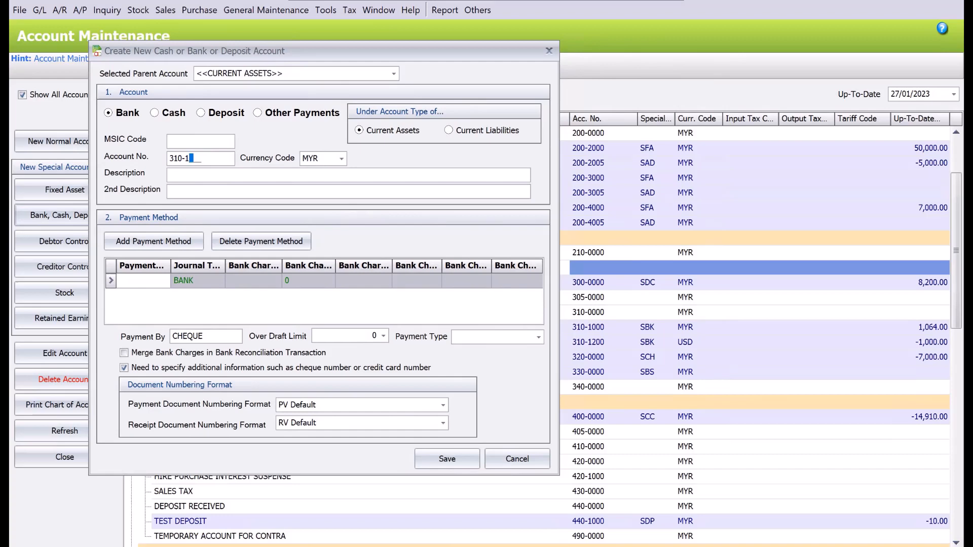
{"action": "type", "text": "210"}
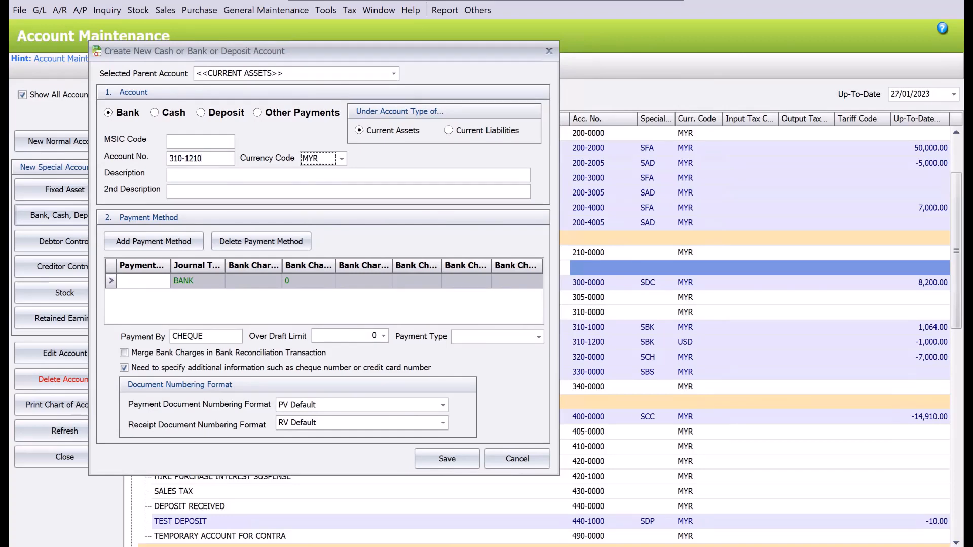
{"action": "left_click", "coordinate": [341, 158]}
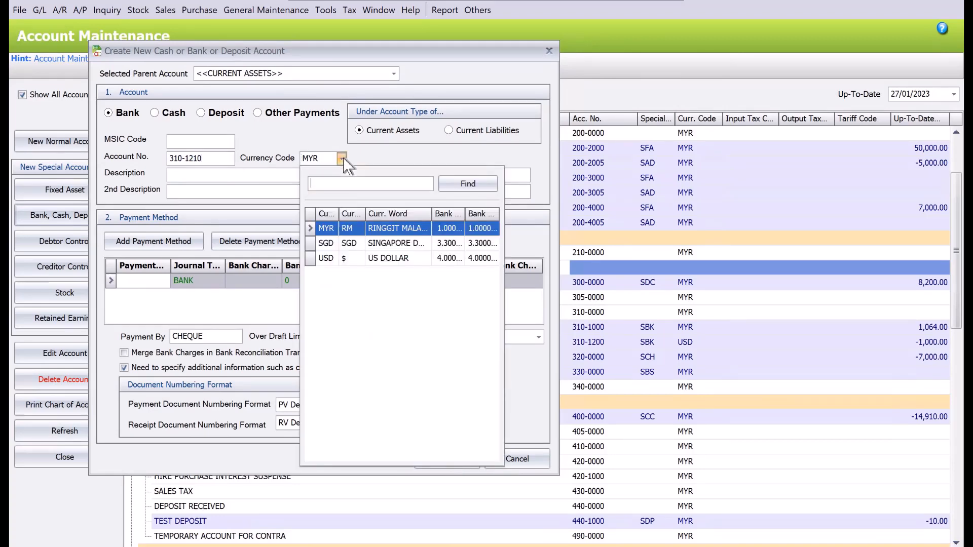
{"action": "left_click", "coordinate": [350, 242]}
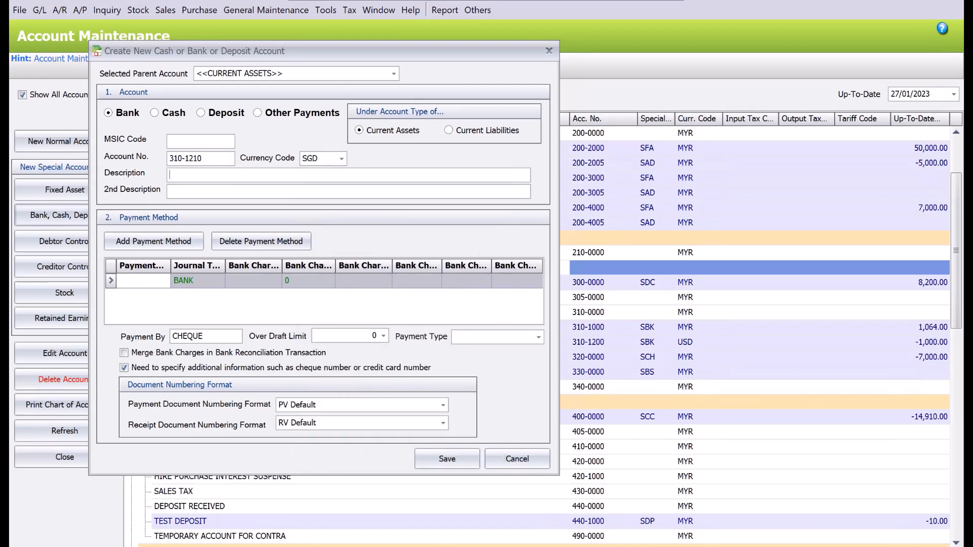
{"action": "type", "text": "HSBC -"}
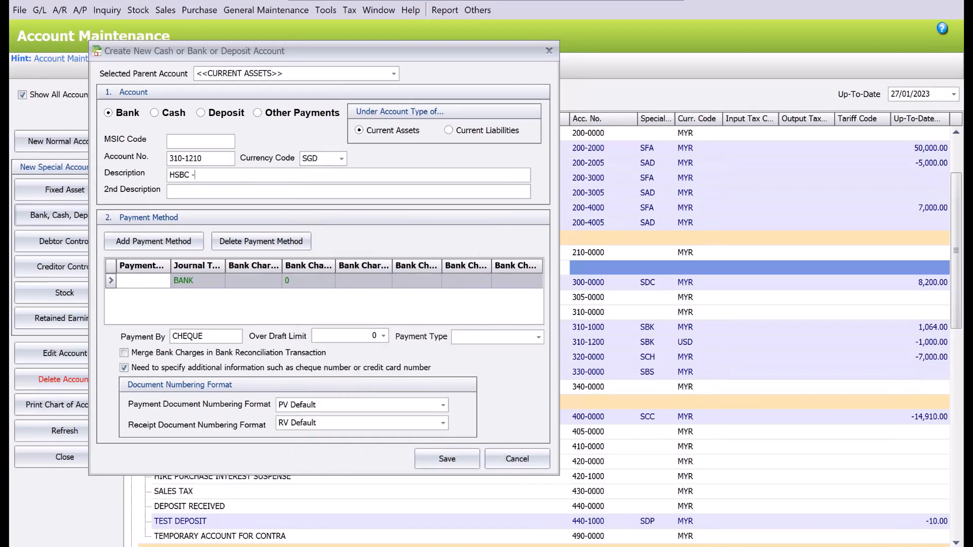
{"action": "type", "text": "SGD"}
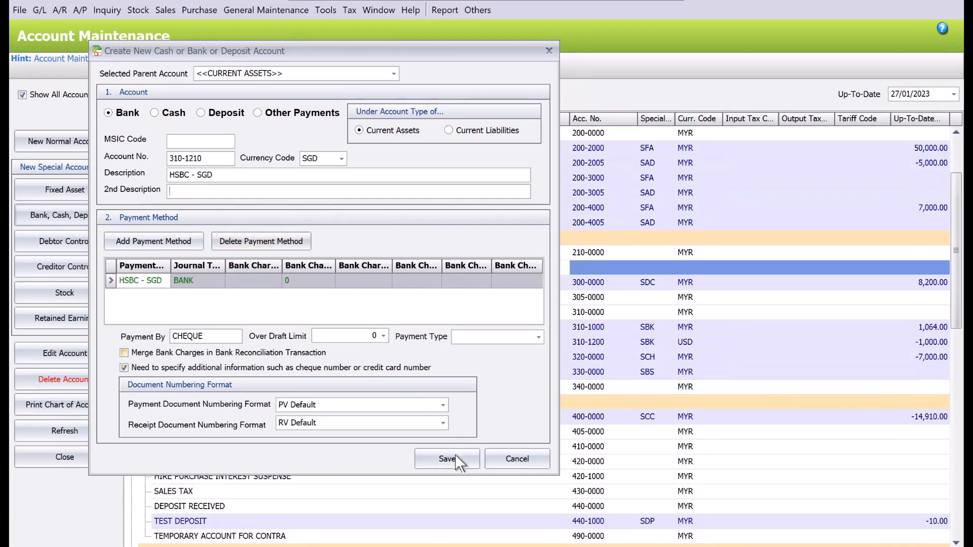
{"action": "left_click", "coordinate": [446, 458]}
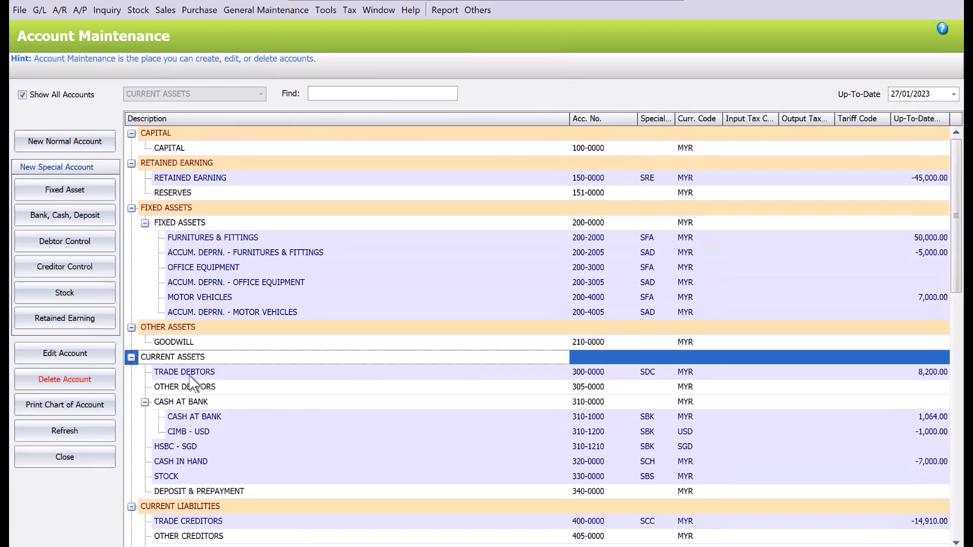
{"action": "mouse_move", "coordinate": [205, 406]}
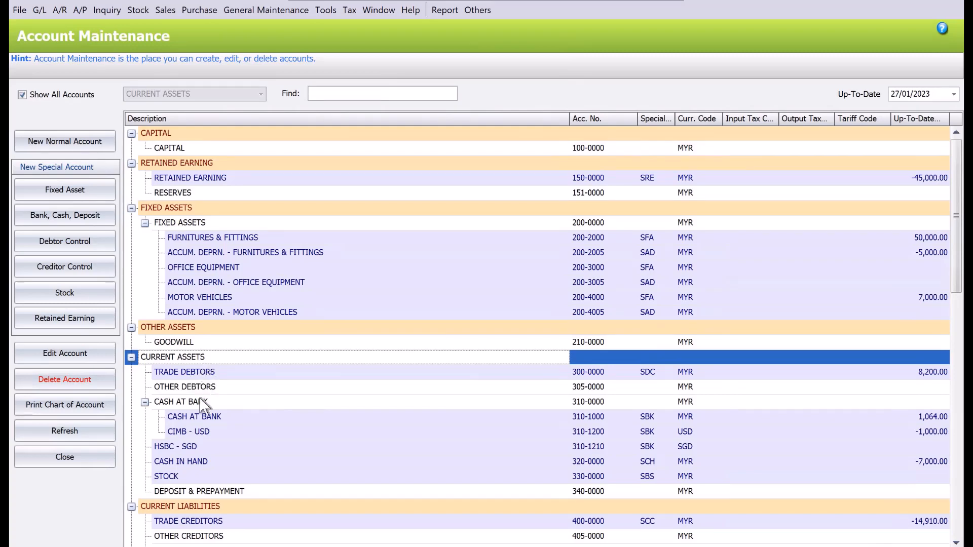
{"action": "left_click", "coordinate": [176, 446]}
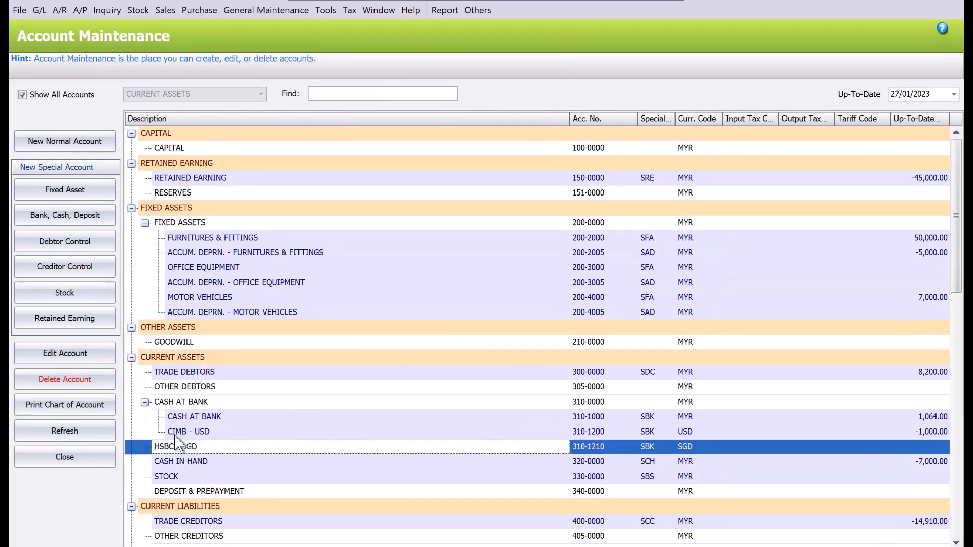
{"action": "mouse_move", "coordinate": [214, 409]}
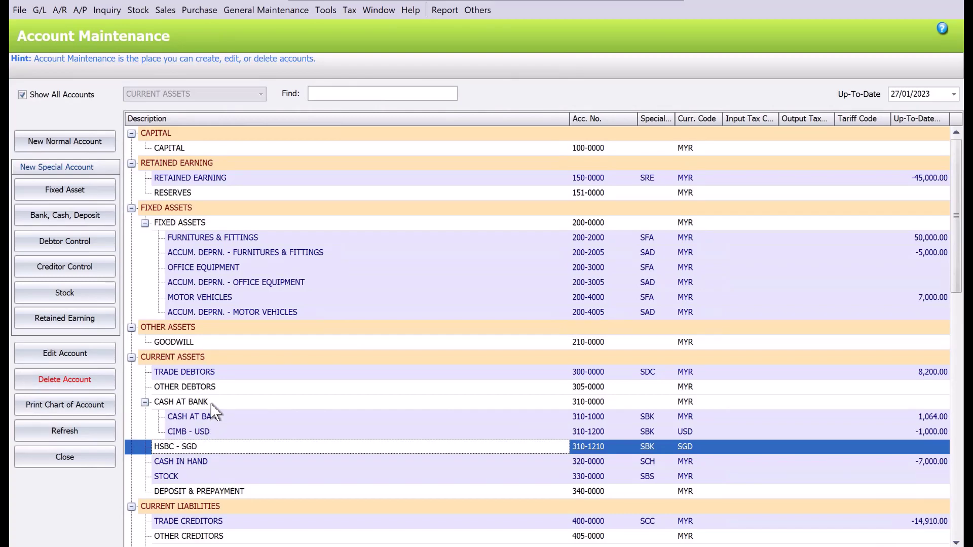
{"action": "mouse_move", "coordinate": [195, 456]}
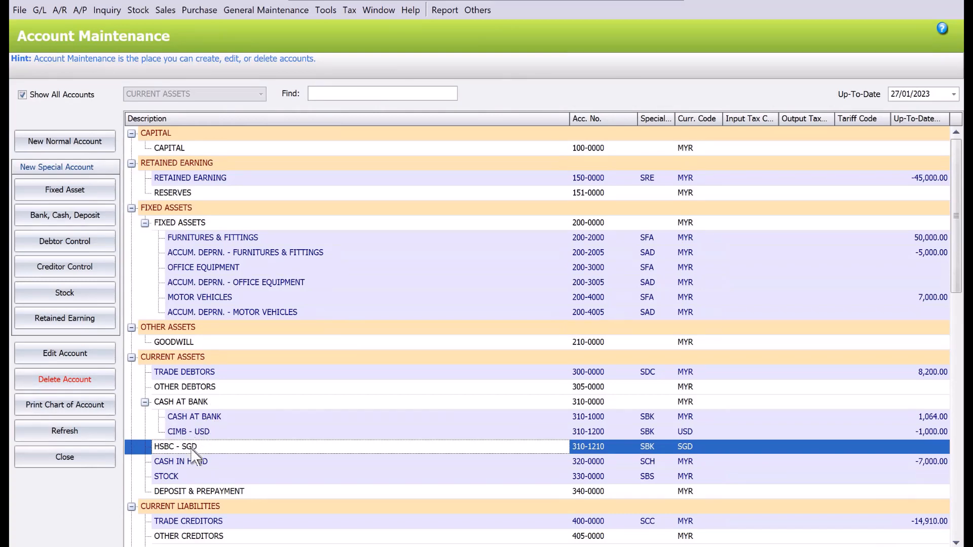